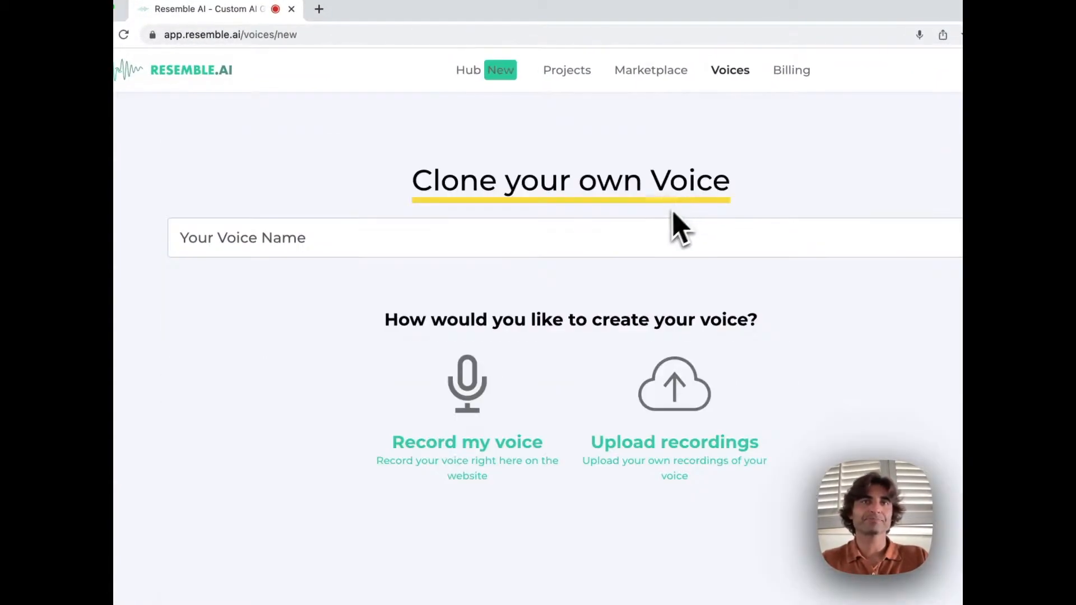
Enter 'Mani 2.0' as the voice name from the autofill suggestion.
left_click(275, 238)
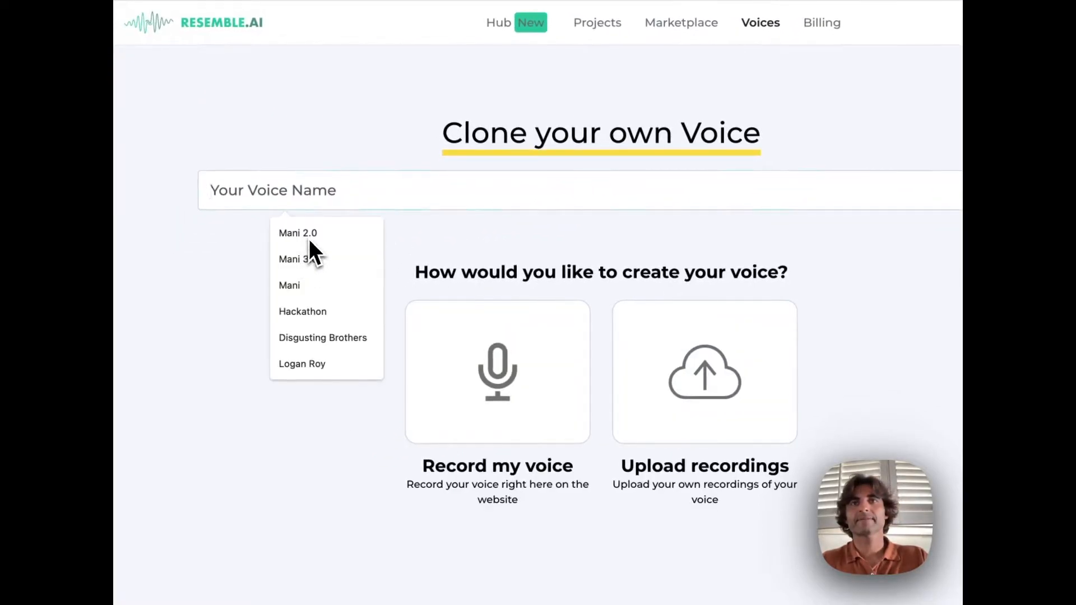
left_click(297, 232)
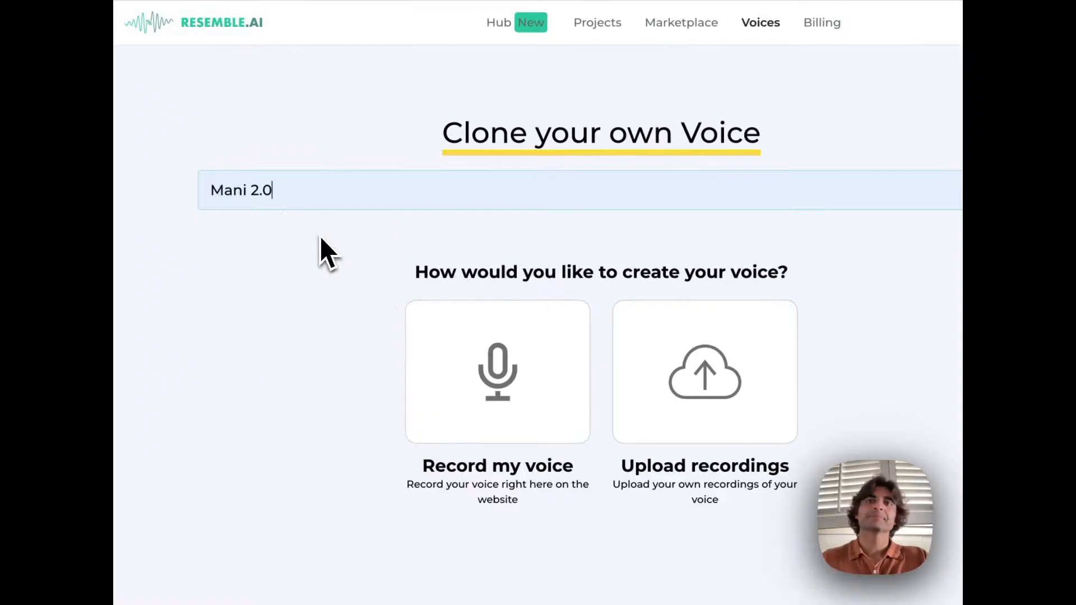
Choose live recording with the Video Game script for Mani 2.0.
left_click(497, 371)
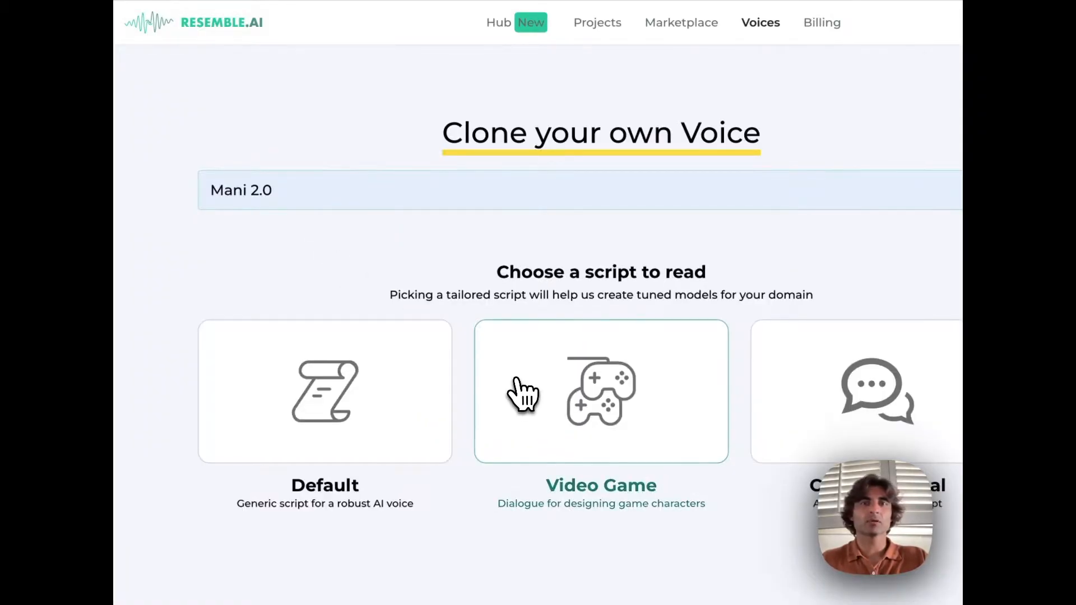
mouse_move(584, 402)
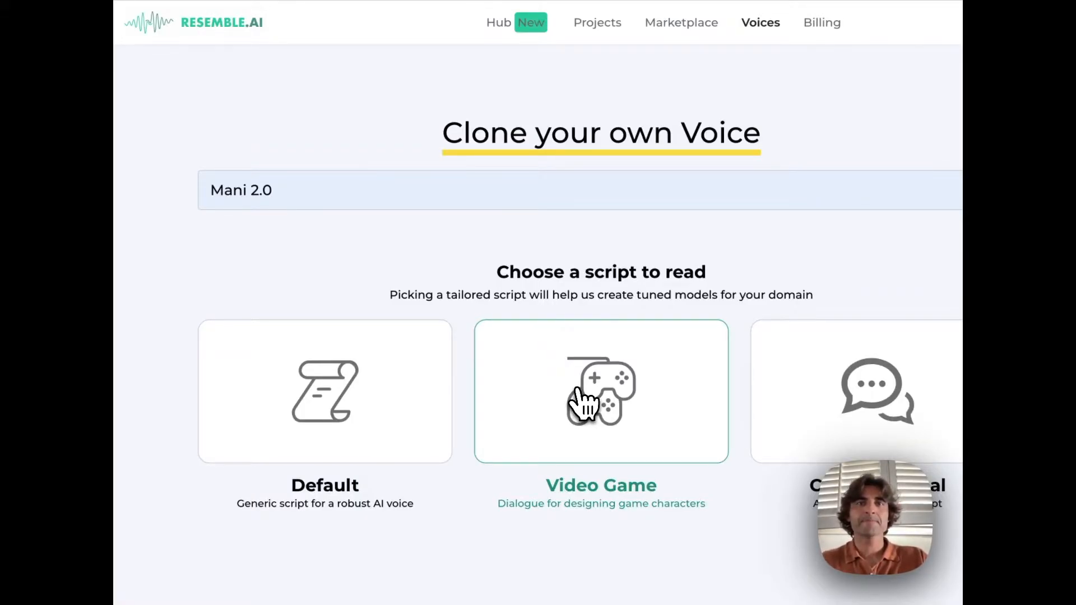
left_click(600, 392)
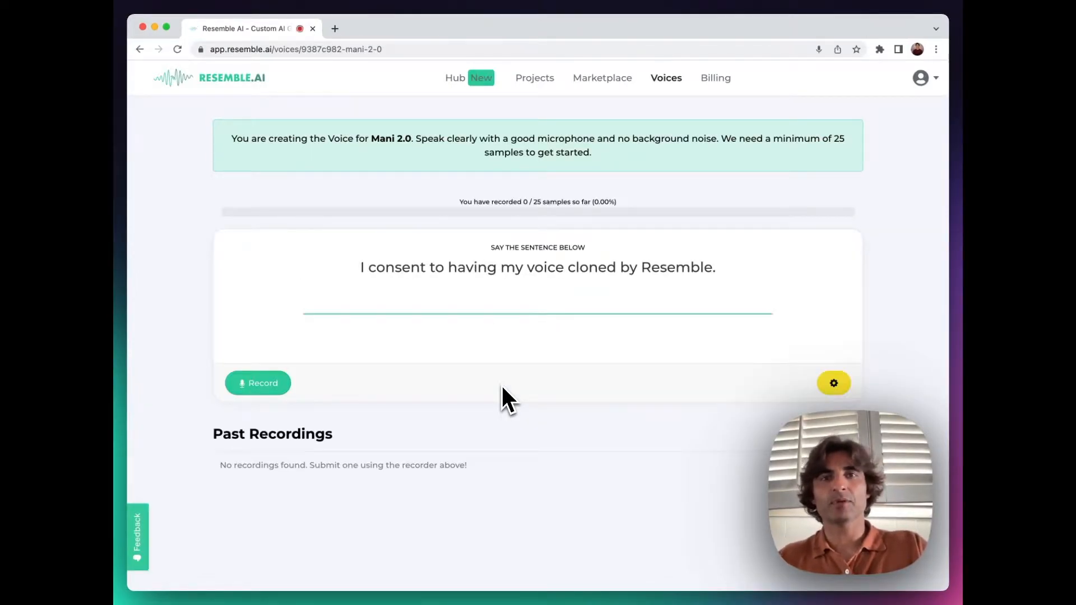
Record the consent sentence as the first sample.
left_click(257, 382)
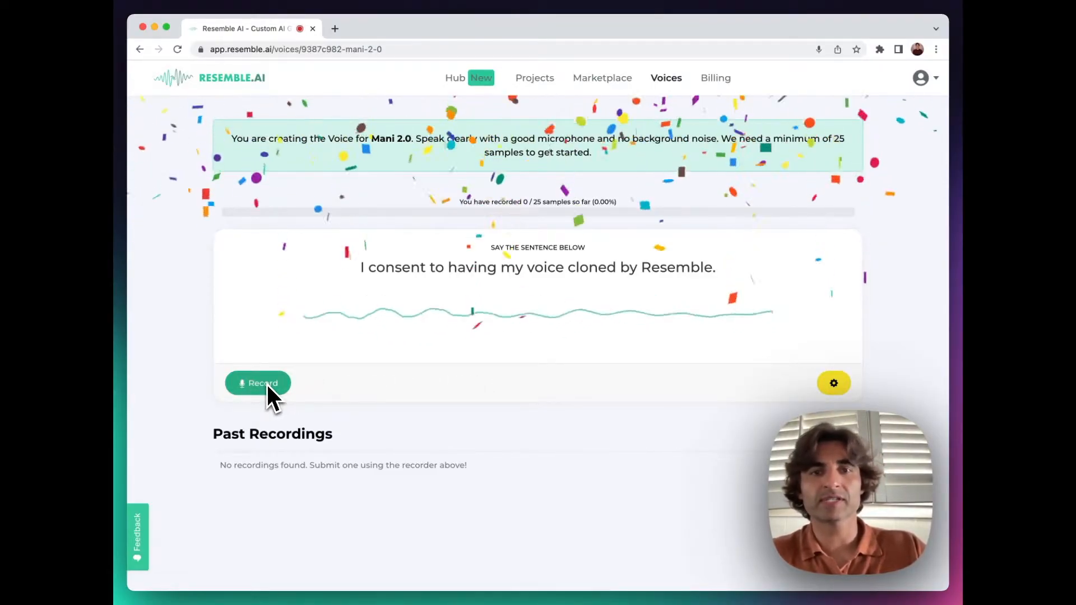
left_click(258, 383)
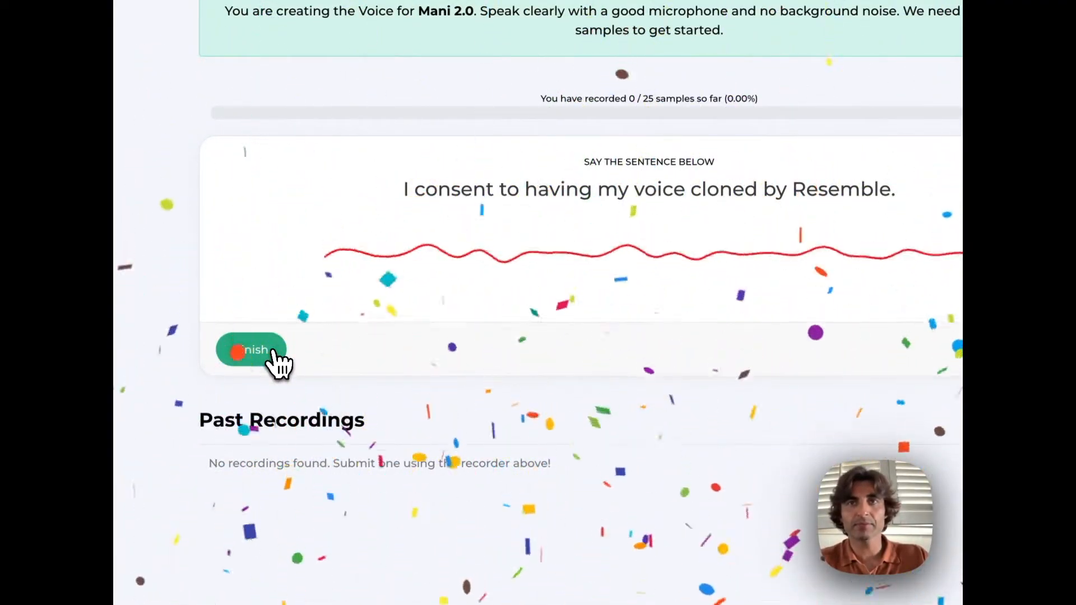
left_click(251, 350)
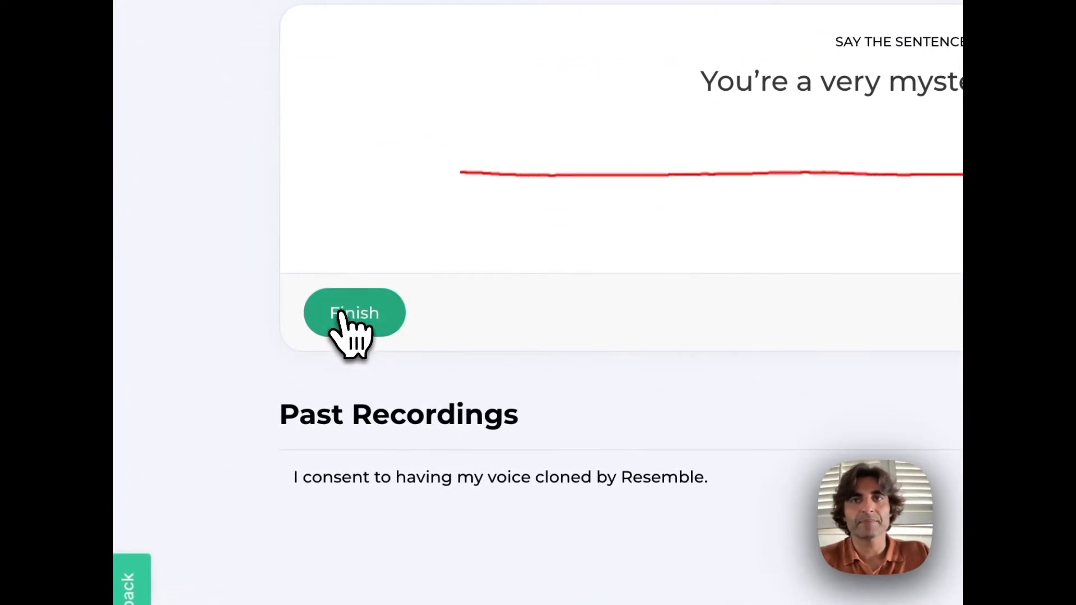
Record script sentences, including 'mysterious person' and 'going smoothly', until 25 samples.
left_click(354, 313)
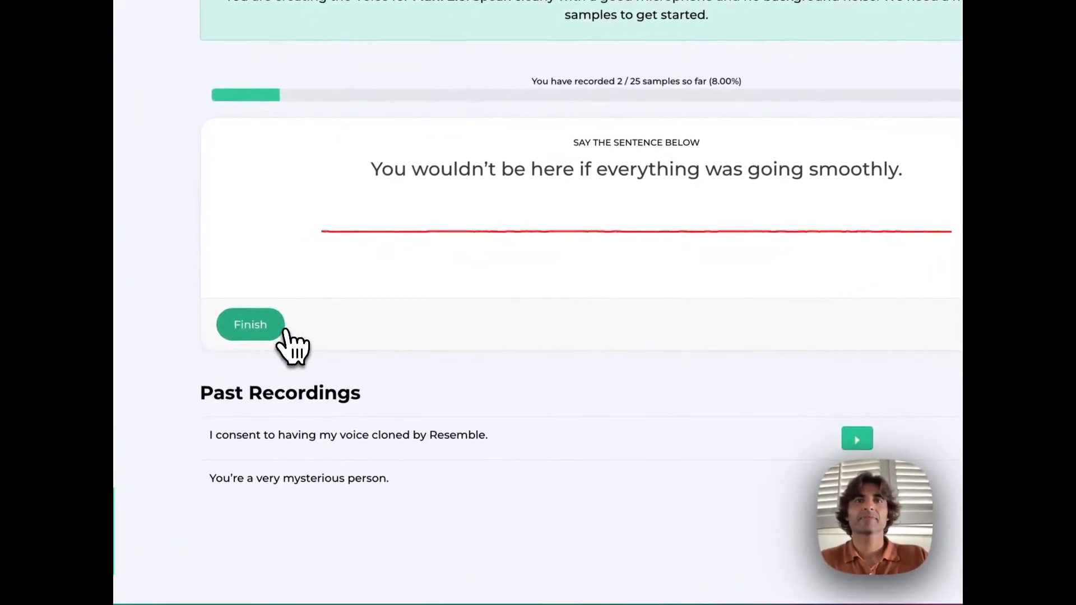
left_click(250, 324)
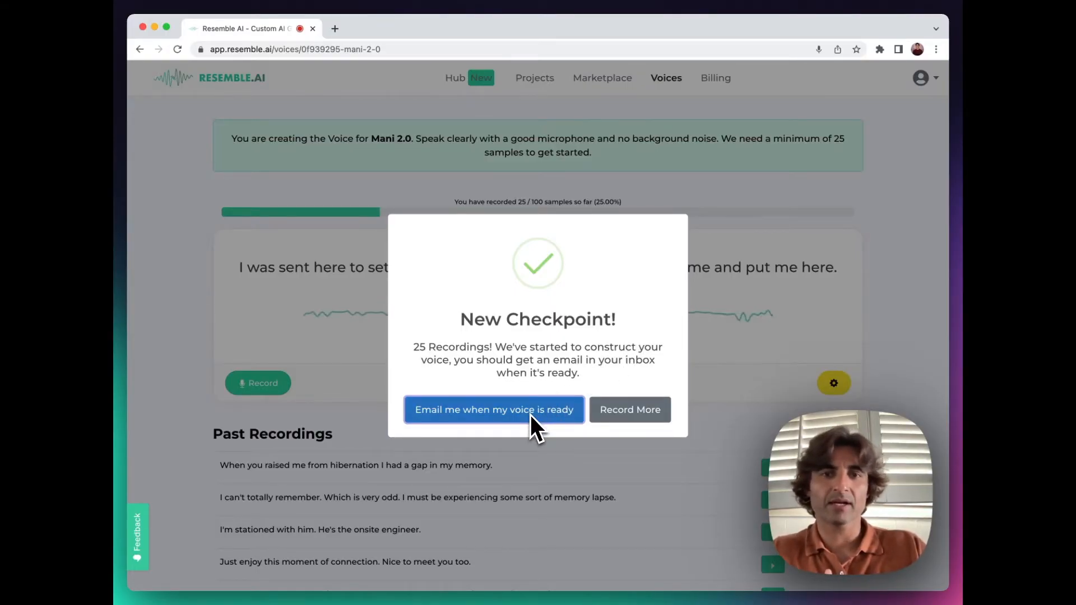
Request an email when Mani 2.0 is ready and land on Custom Voices.
left_click(494, 410)
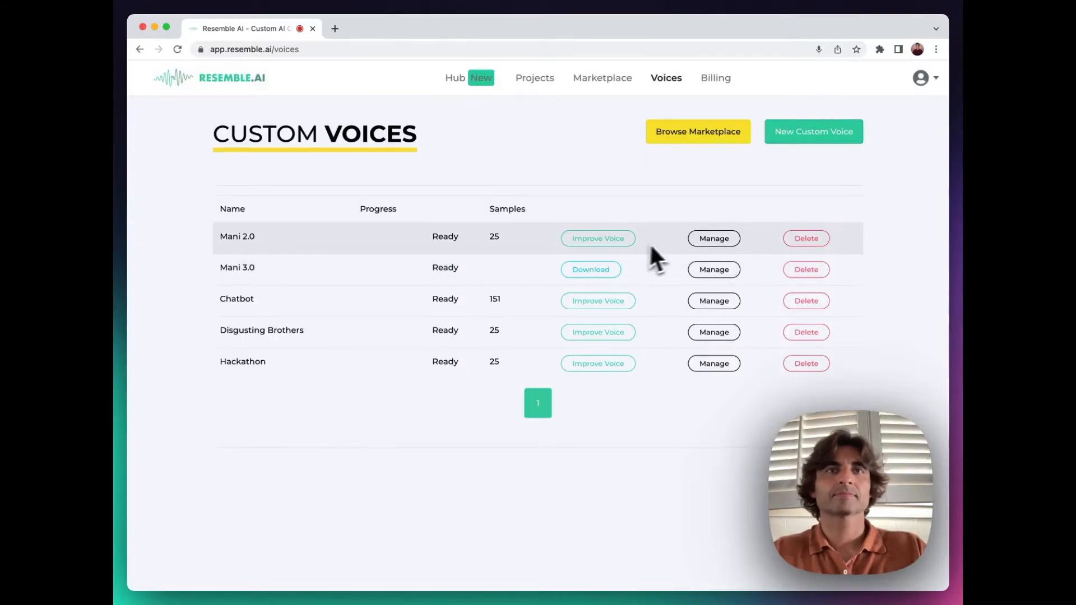
mouse_move(264, 257)
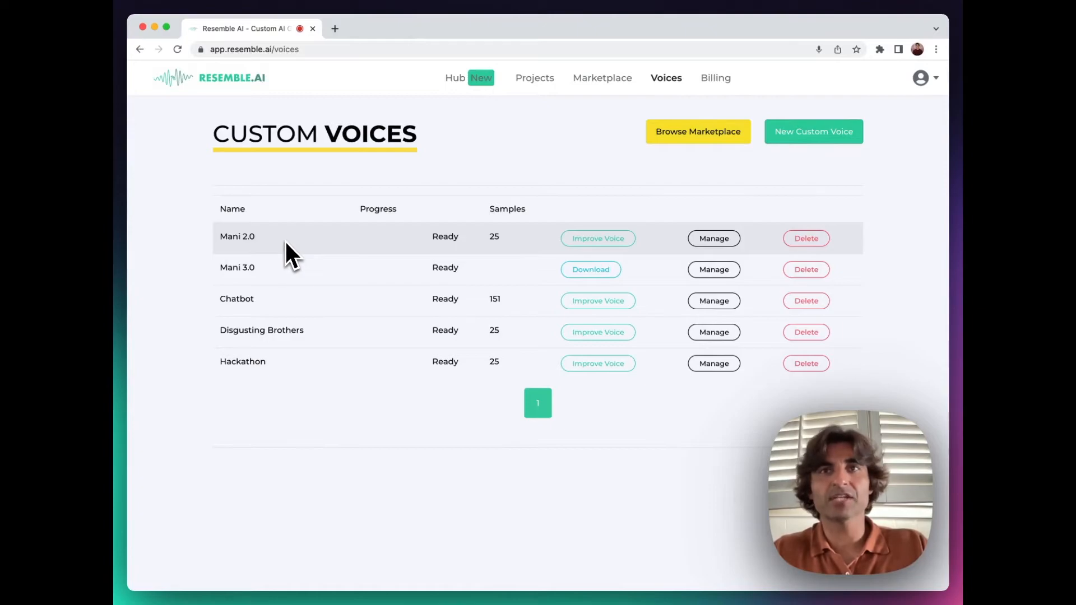
mouse_move(420, 265)
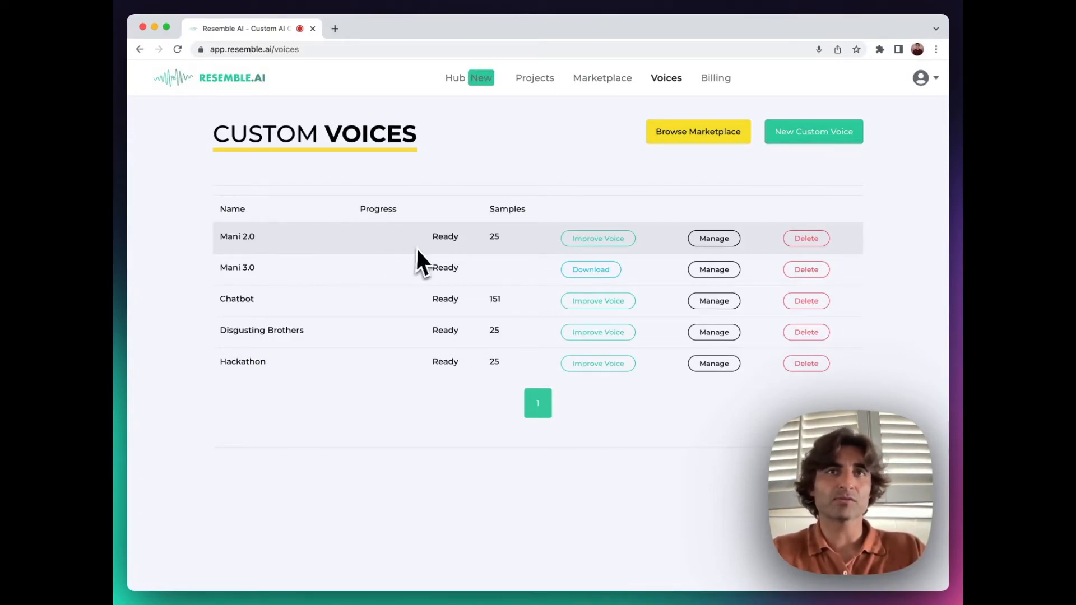